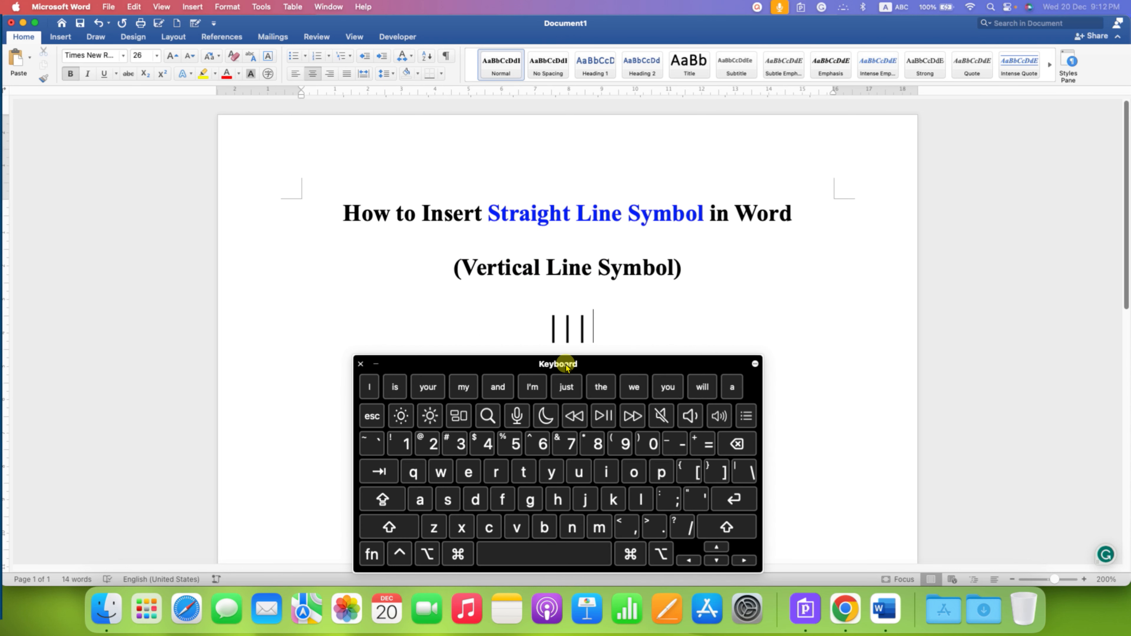
Type two backslashes after the three vertical bars using the on-screen keyboard's backslash key
left_click(736, 444)
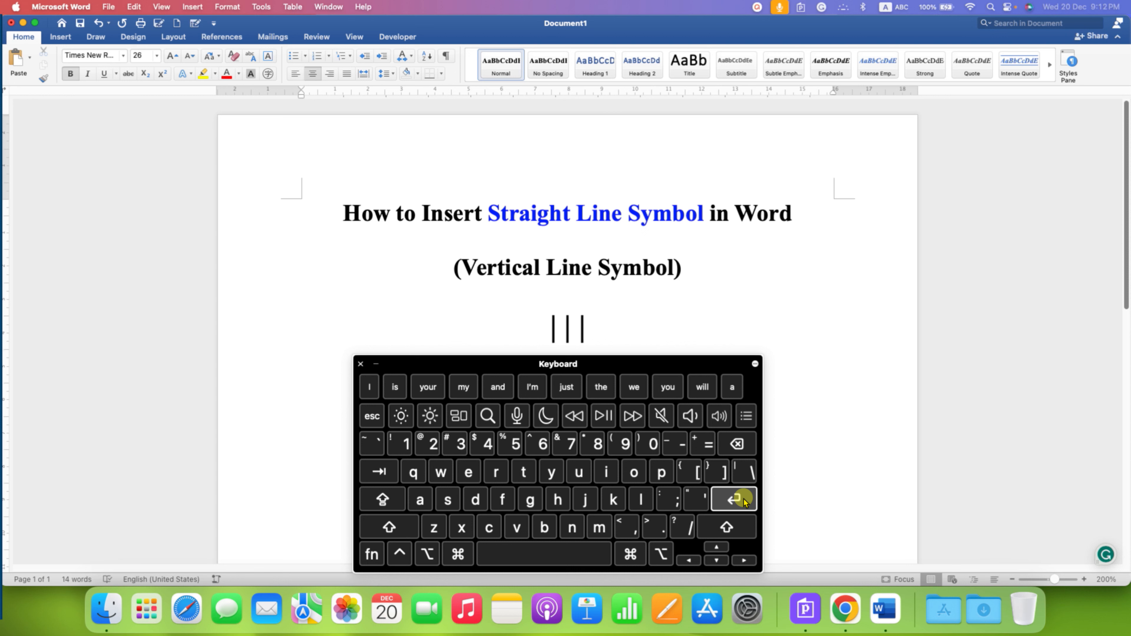
left_click(750, 472)
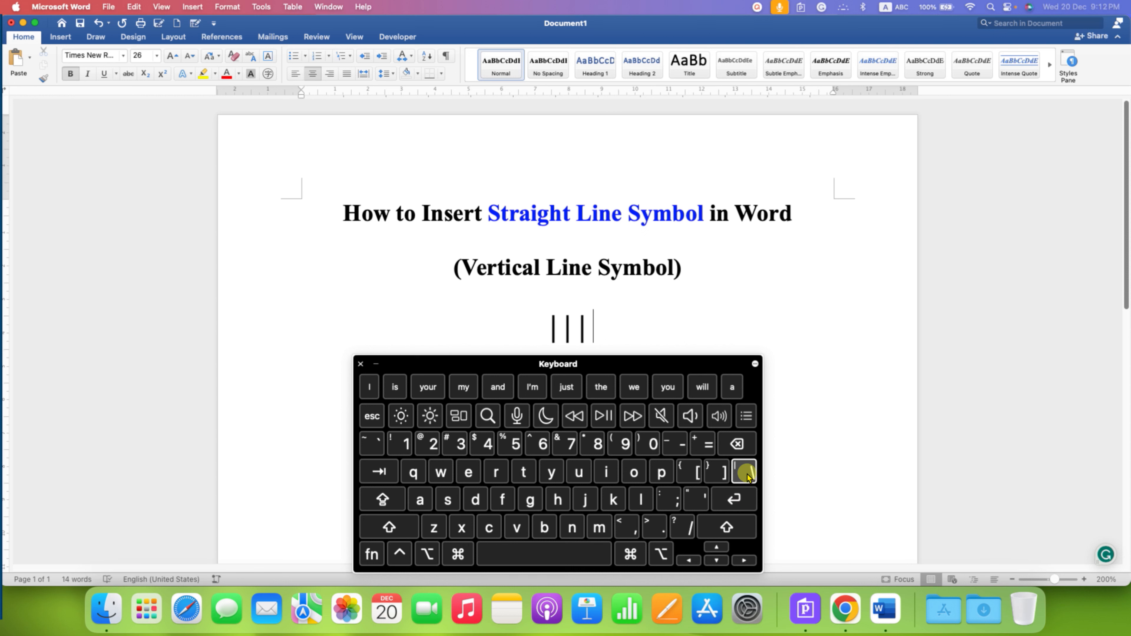
mouse_move(750, 478)
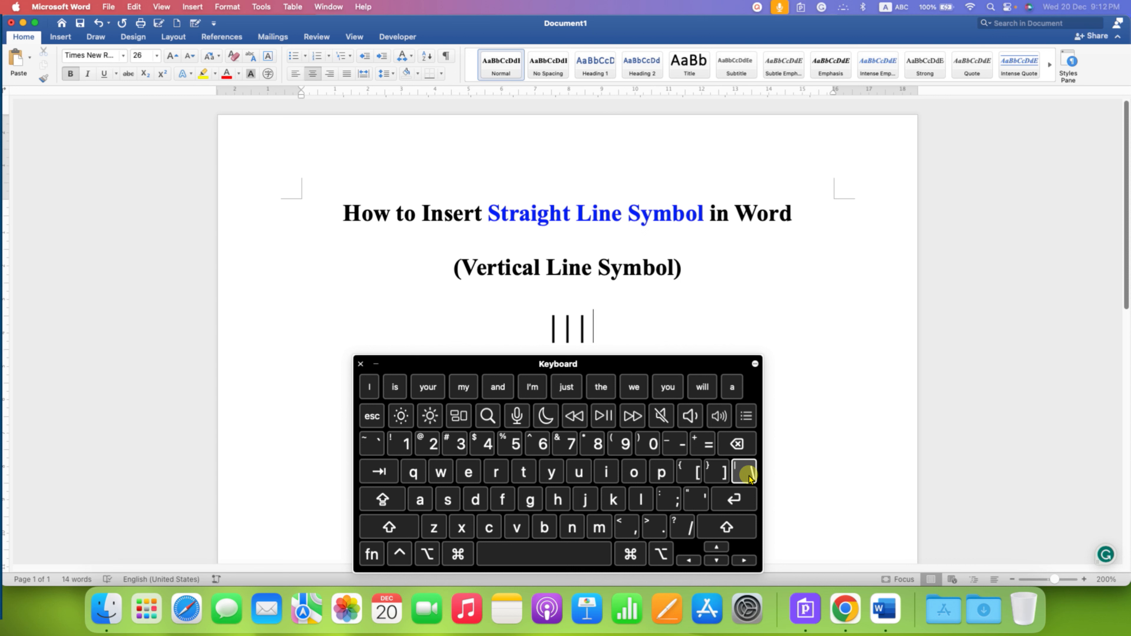
left_click(744, 471)
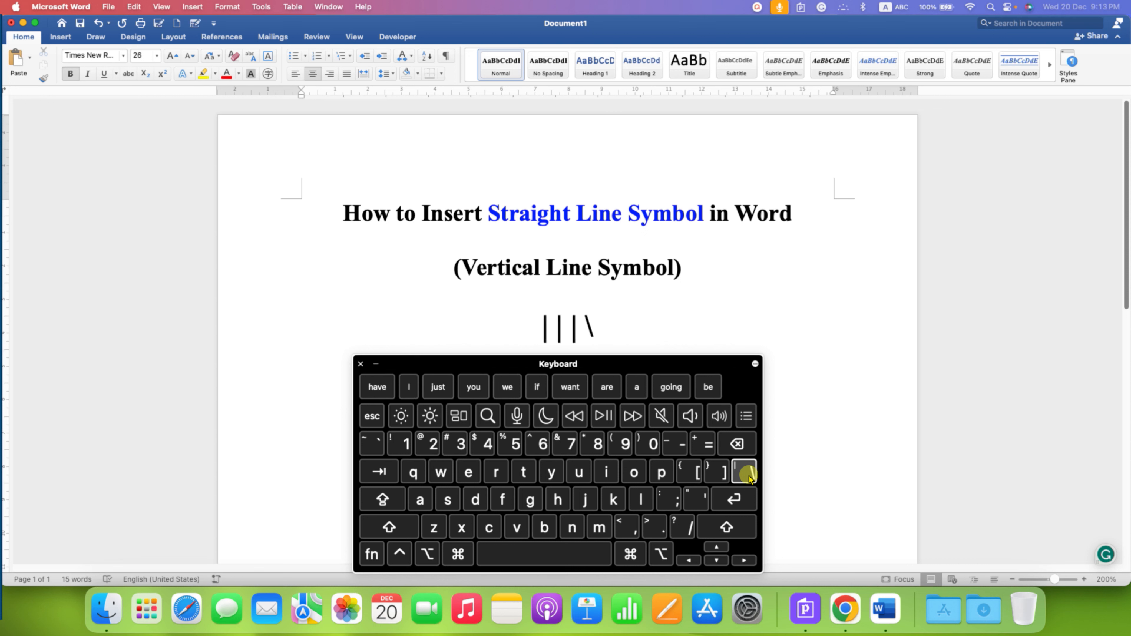
left_click(745, 472)
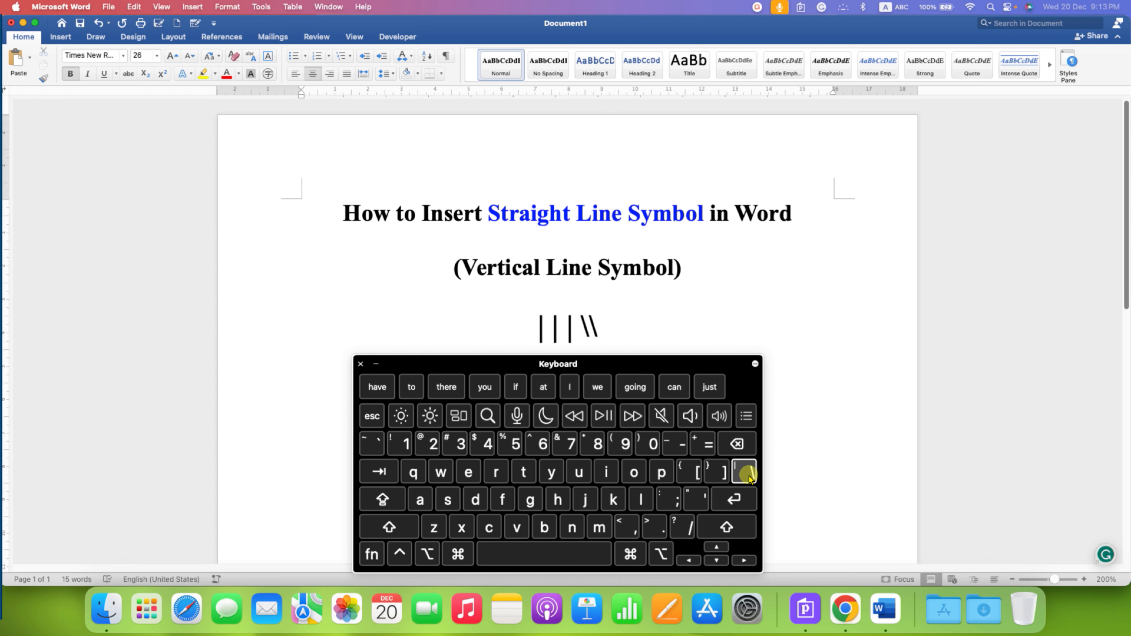
left_click(746, 472)
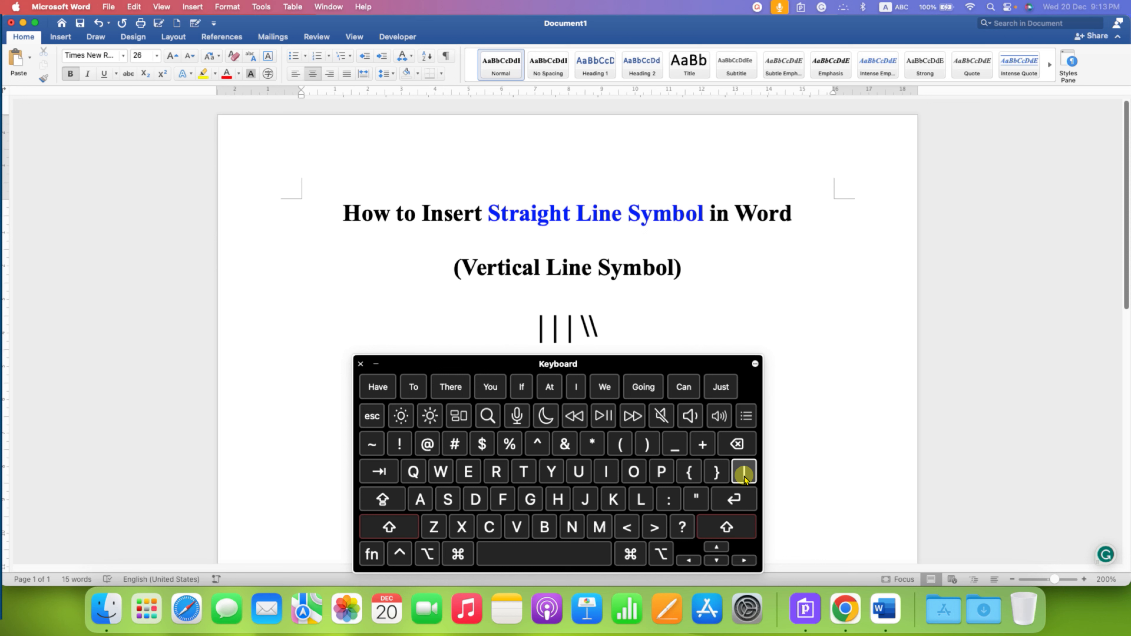
Type a vertical bar after the two backslashes using Shift+backslash on the on-screen keyboard
left_click(742, 472)
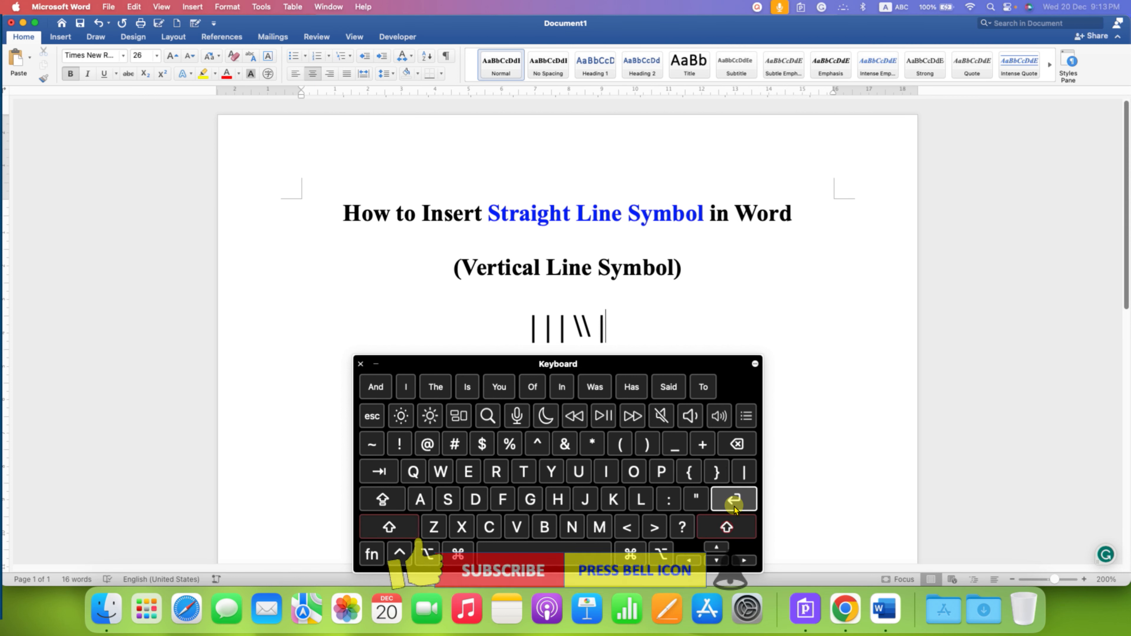
left_click(733, 499)
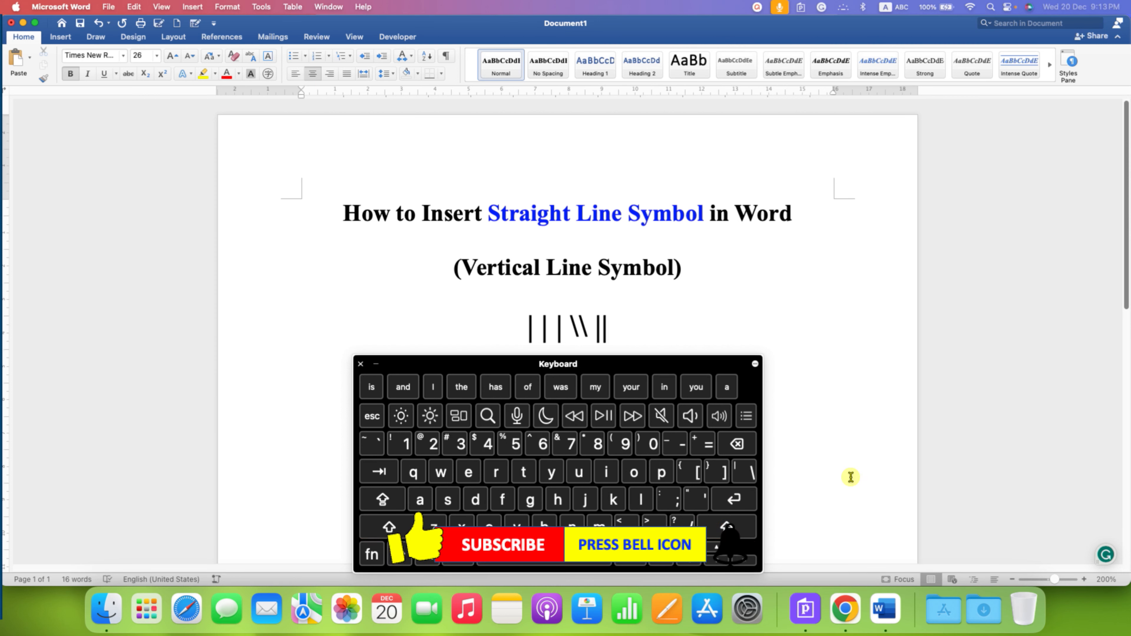